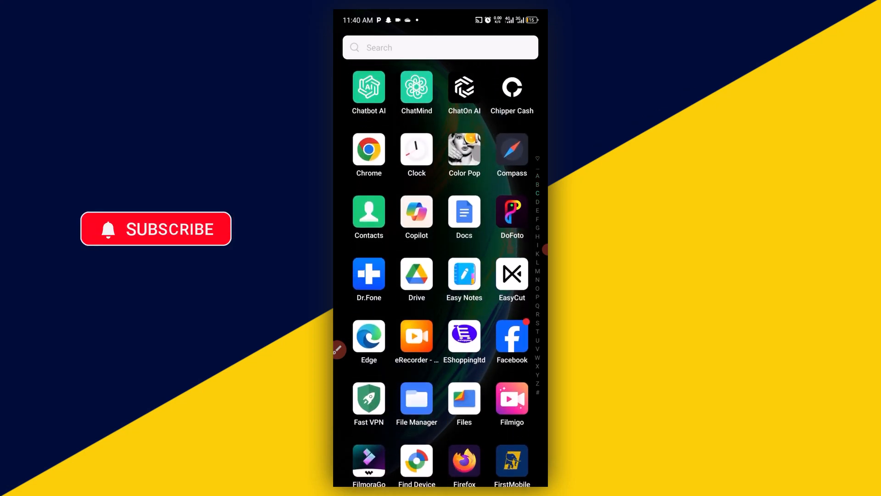
Launch Chrome to its new-tab page and show the main three-dot menu.
scroll(down, 3)
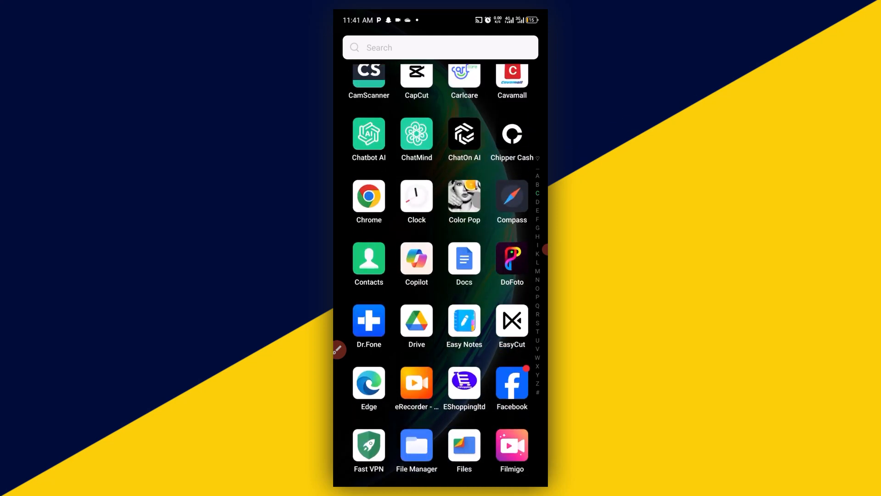
click(339, 349)
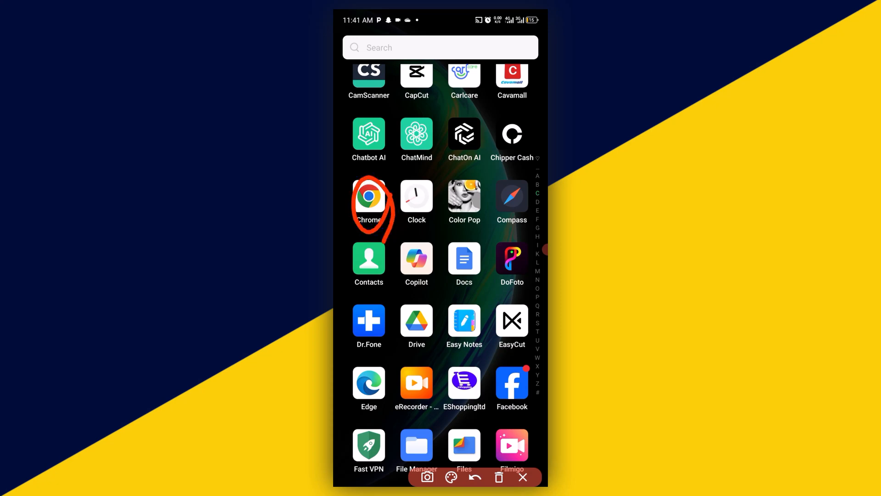
click(368, 196)
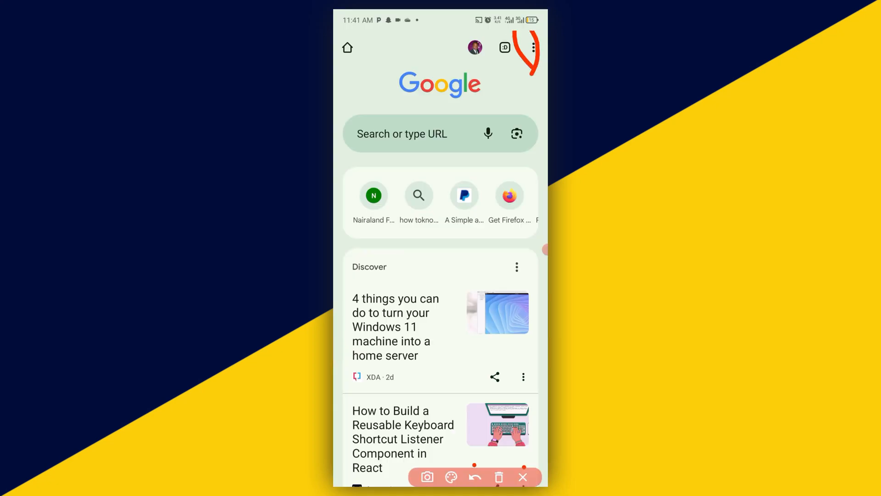
click(525, 47)
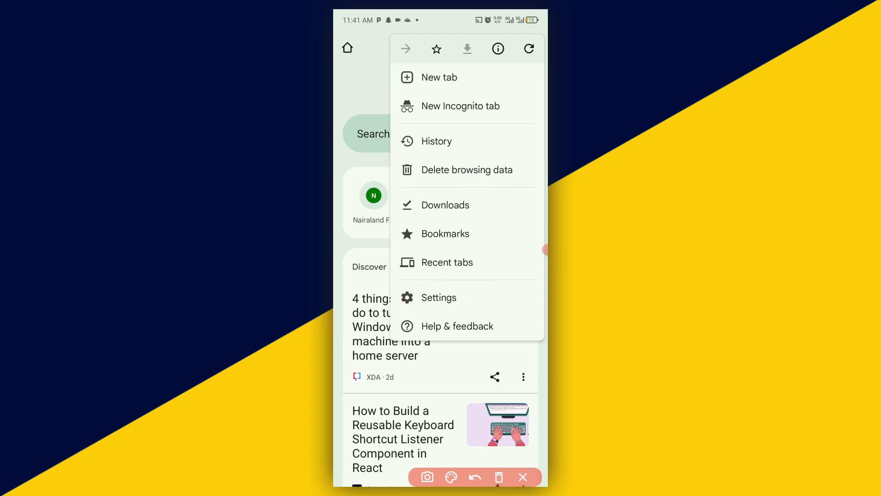
Reach the Third-party cookies page via Settings and Privacy and security.
click(438, 298)
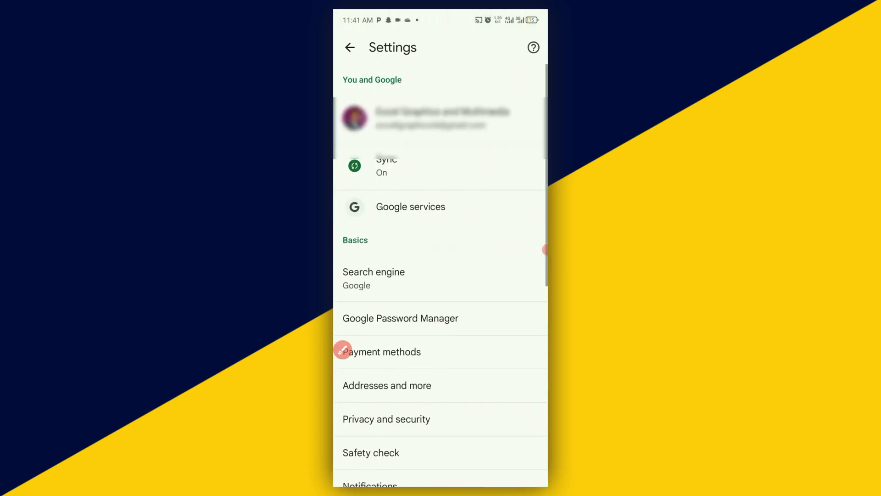
scroll(up, 3)
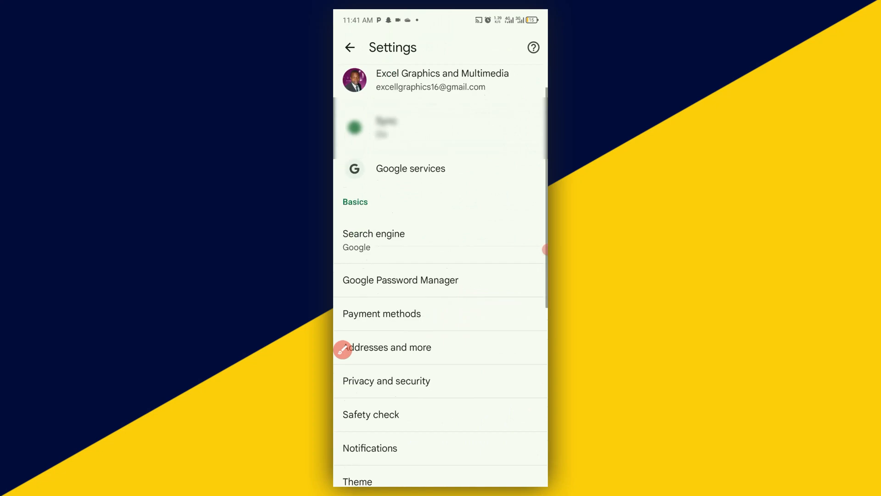
scroll(up, 3)
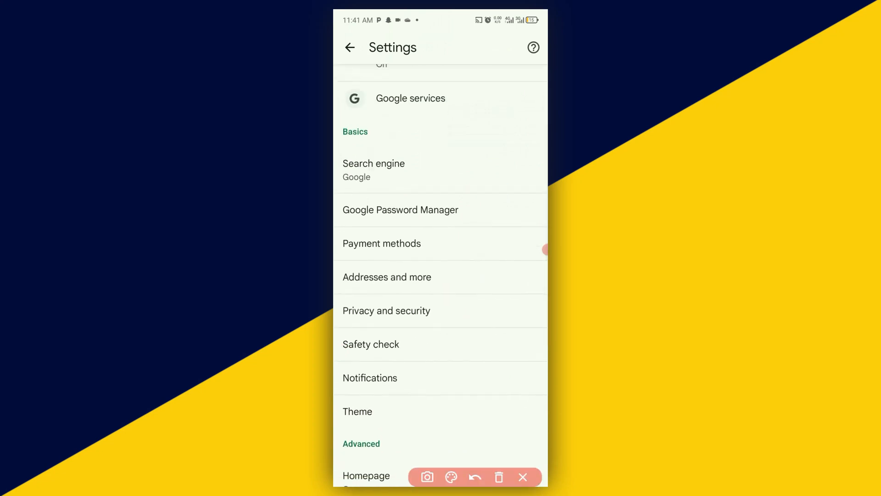
click(522, 476)
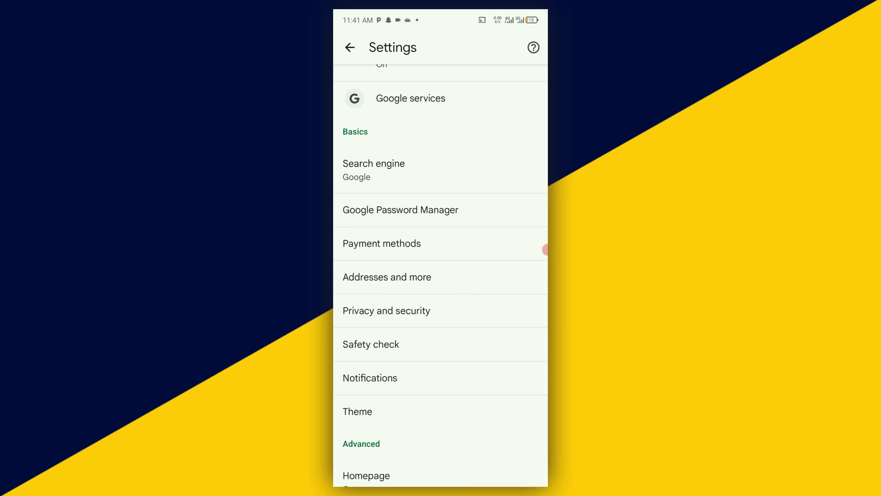
click(387, 310)
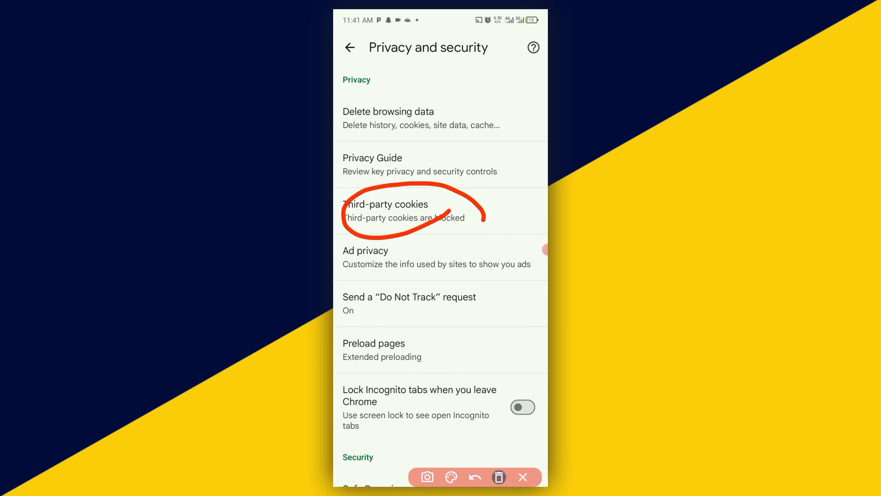
click(385, 211)
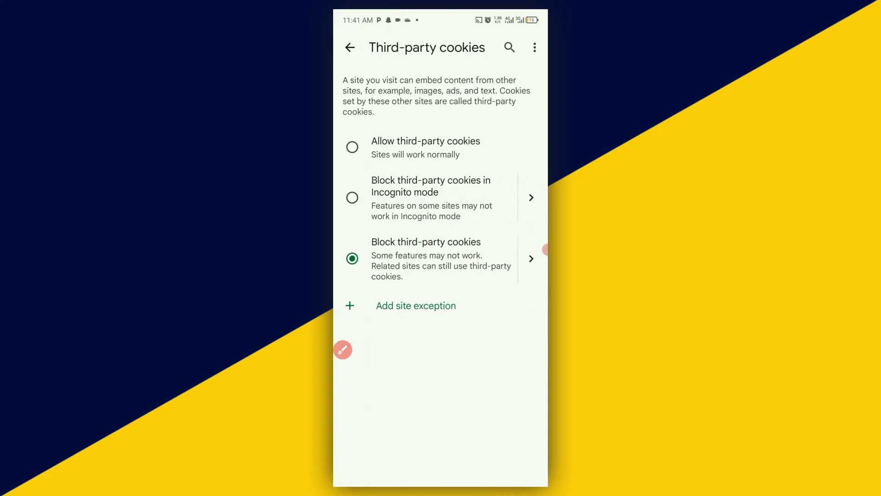
Select 'Allow third-party cookies' instead of blocking them.
click(343, 349)
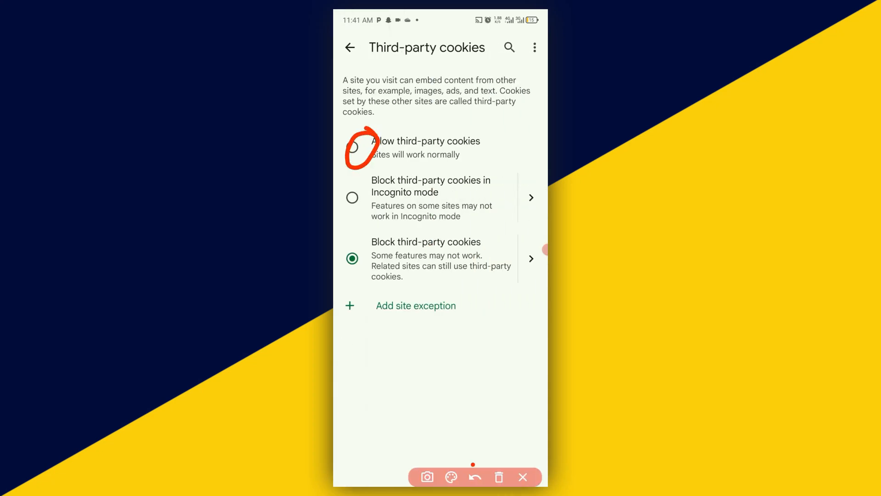
click(353, 147)
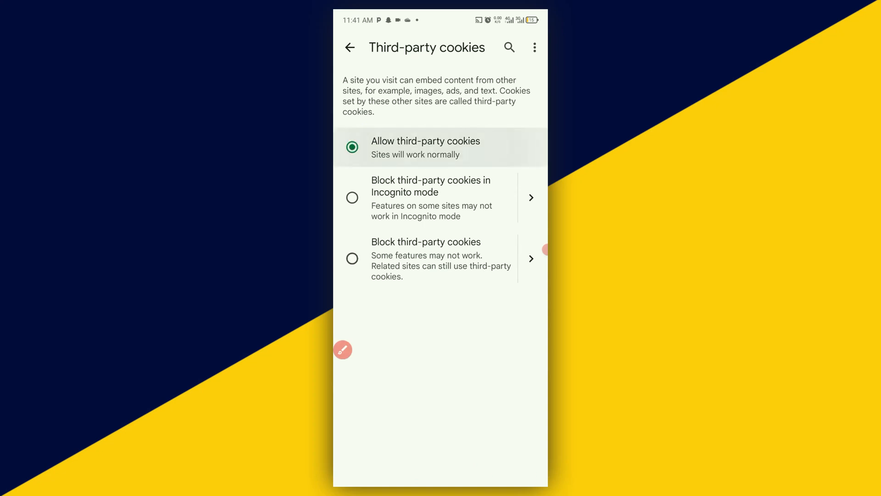